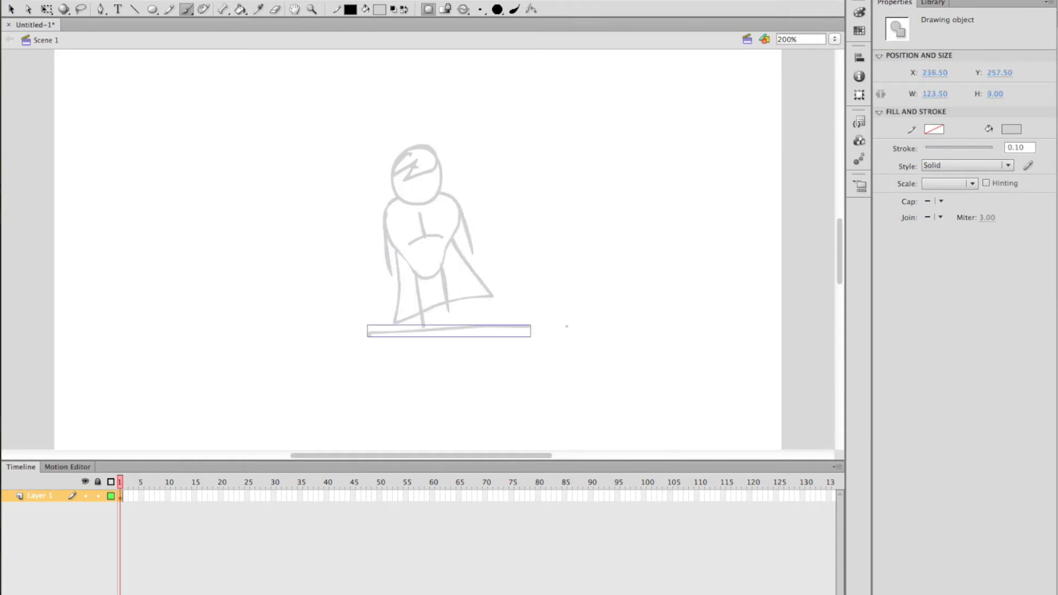
Insert a keyframe on the next timeline frame for the hero's crouching pose
{"action": "right_click", "coordinate": [120, 495]}
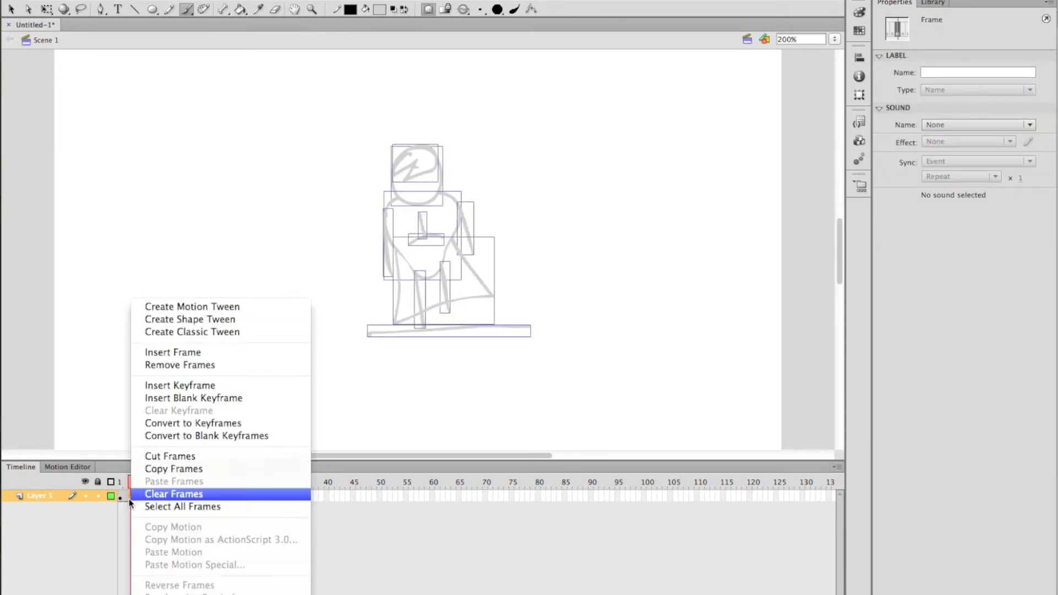
{"action": "left_click", "coordinate": [175, 493]}
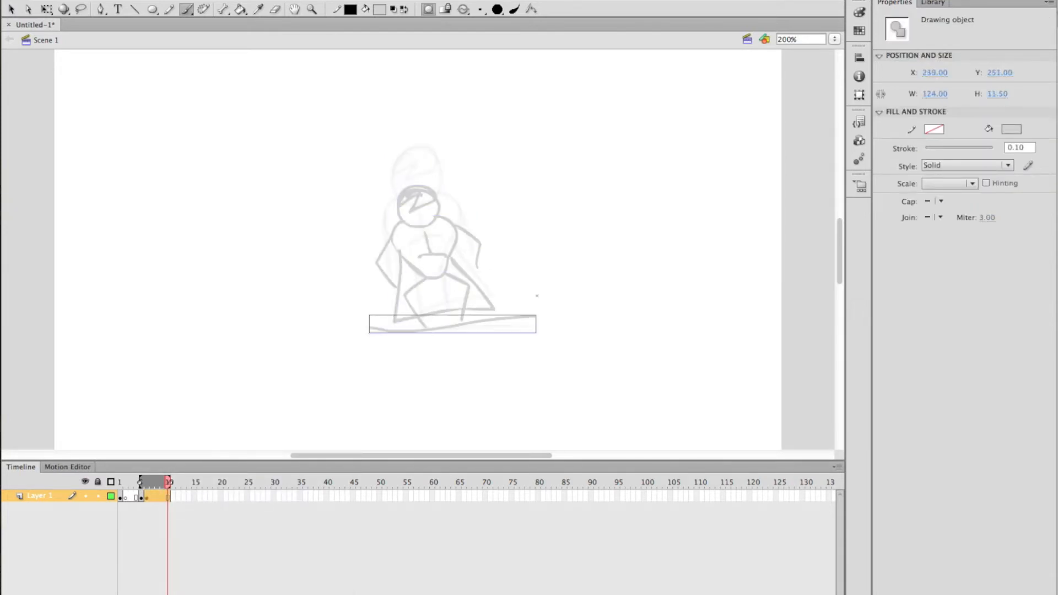
Insert keyframes on later frames for the hero springing up with cape flaring
{"action": "right_click", "coordinate": [141, 496]}
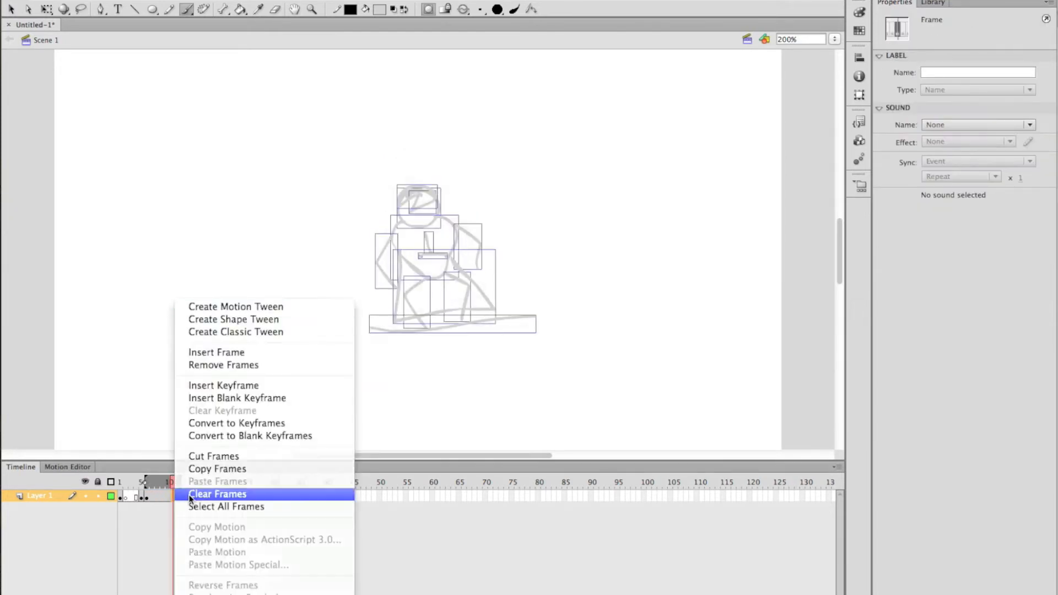
{"action": "left_click", "coordinate": [217, 494]}
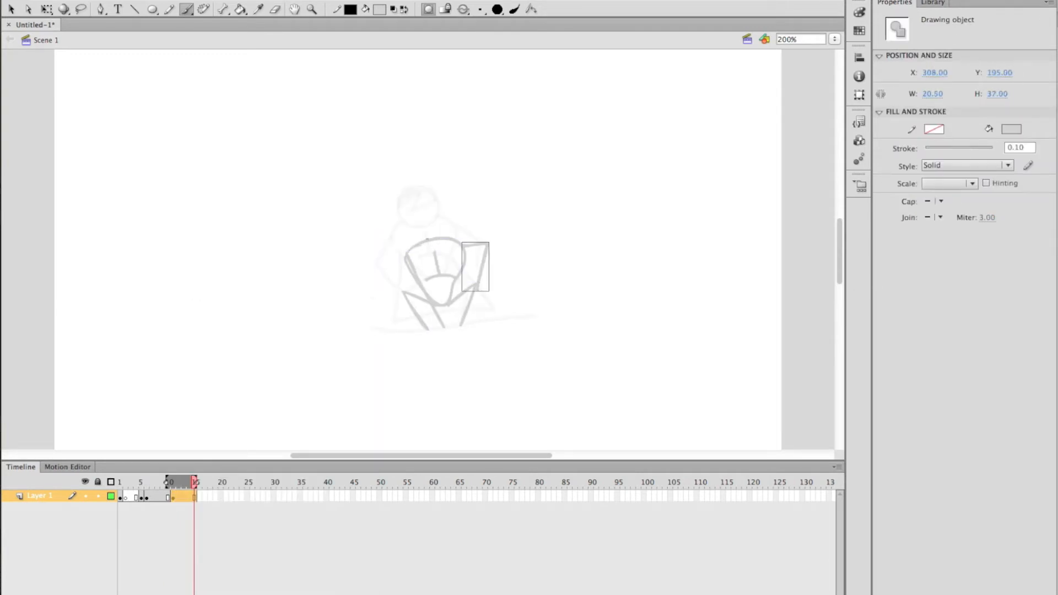
{"action": "right_click", "coordinate": [182, 496]}
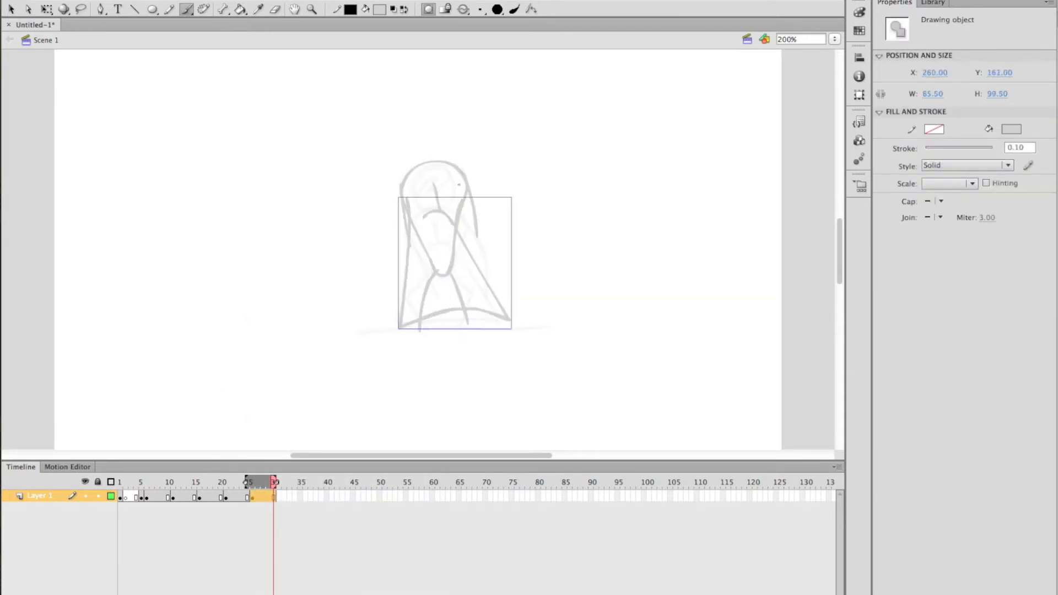
Add two more keyframes for the hero blasting off past the top of the stage
{"action": "right_click", "coordinate": [273, 497]}
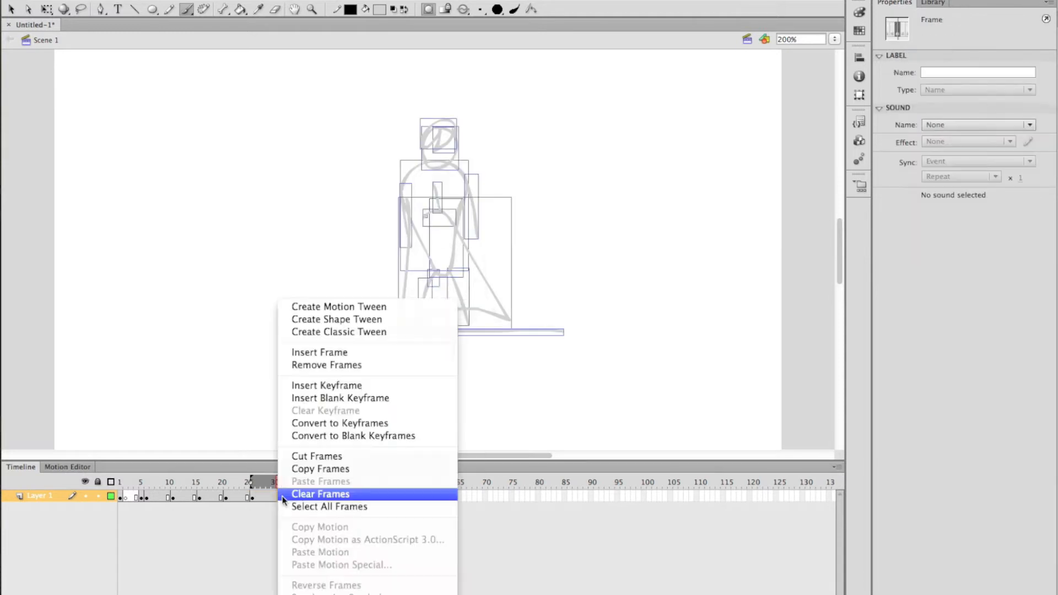
{"action": "left_click", "coordinate": [321, 494]}
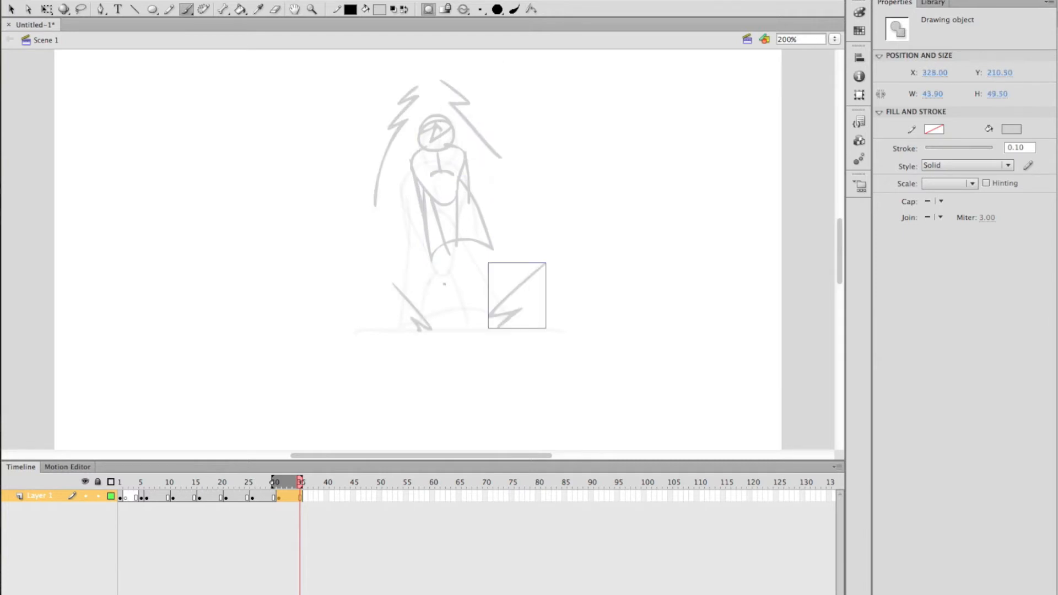
{"action": "right_click", "coordinate": [277, 496]}
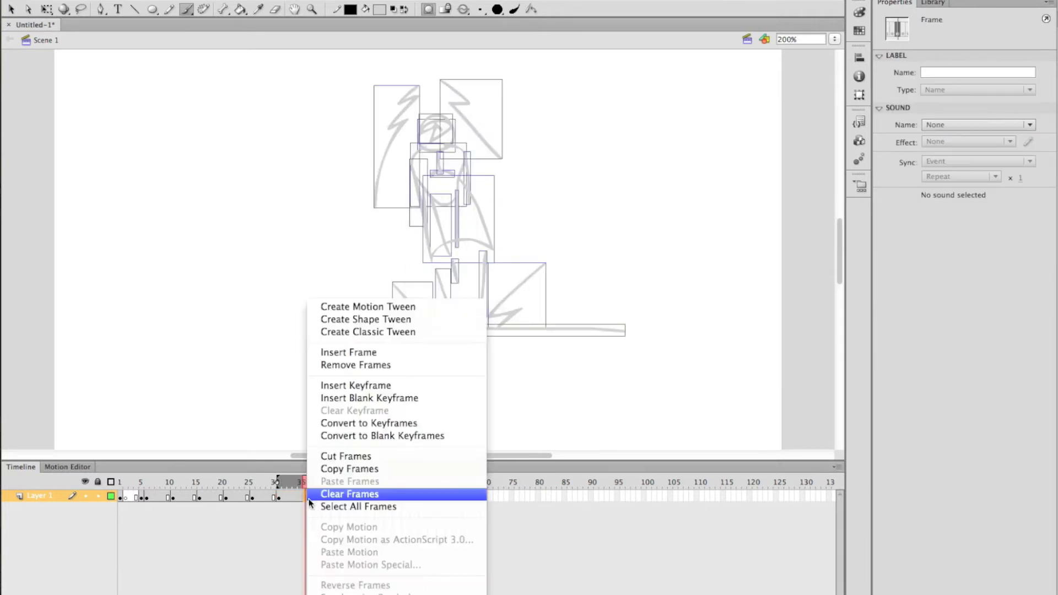
{"action": "left_click", "coordinate": [349, 494]}
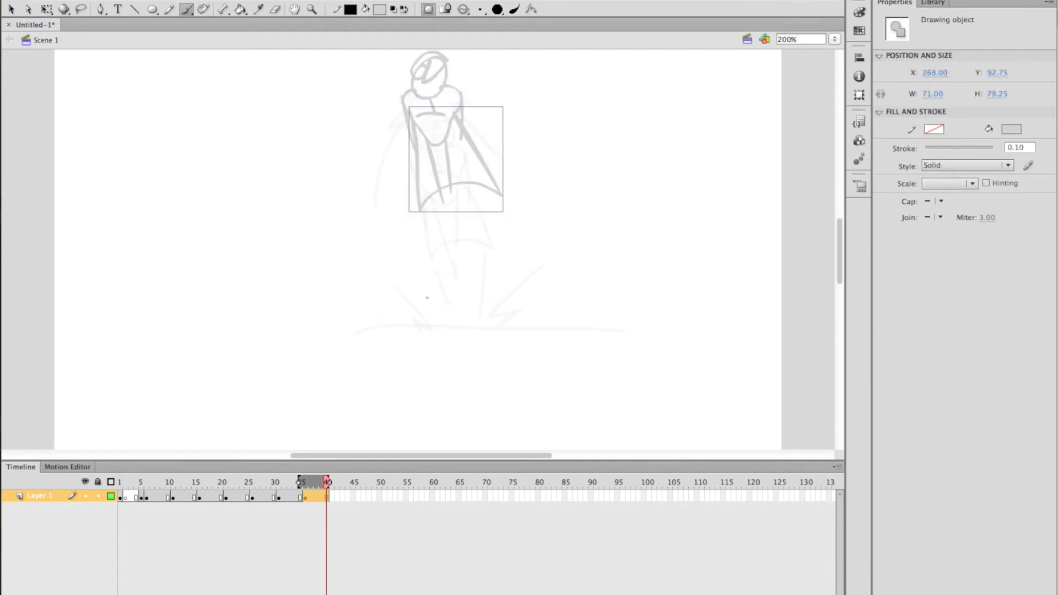
{"action": "left_click", "coordinate": [330, 482]}
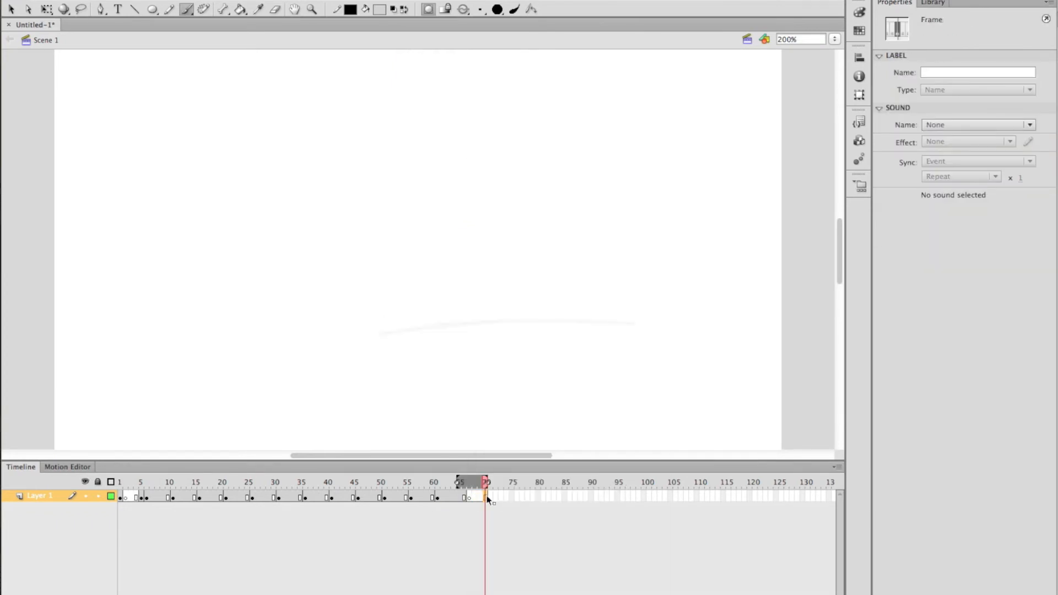
Add cloud-scene keyframes, including a duplicated cloud frame, extending the timeline toward frame 100
{"action": "right_click", "coordinate": [486, 496]}
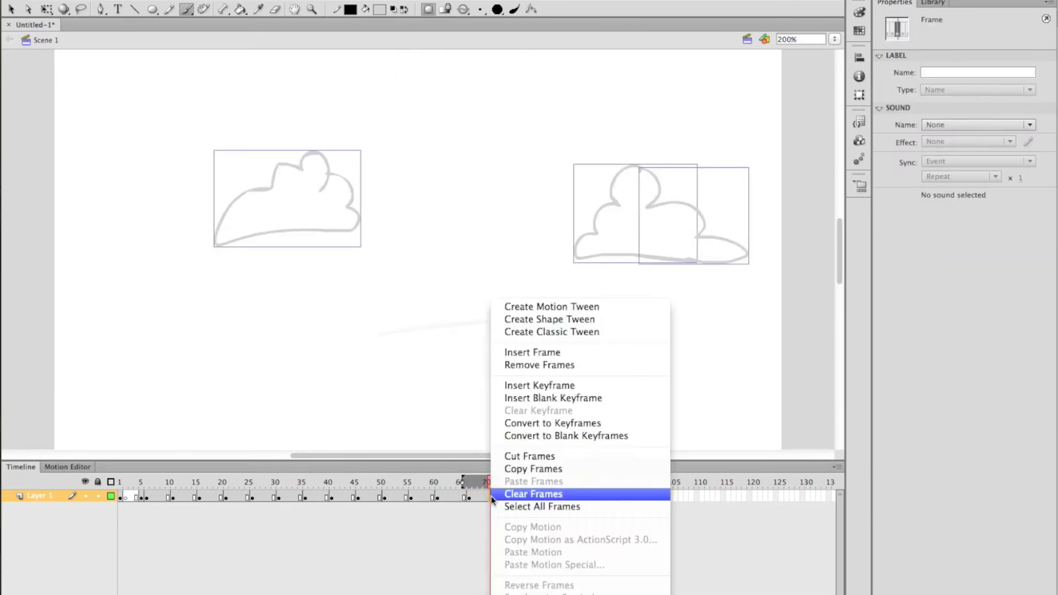
{"action": "left_click", "coordinate": [534, 493]}
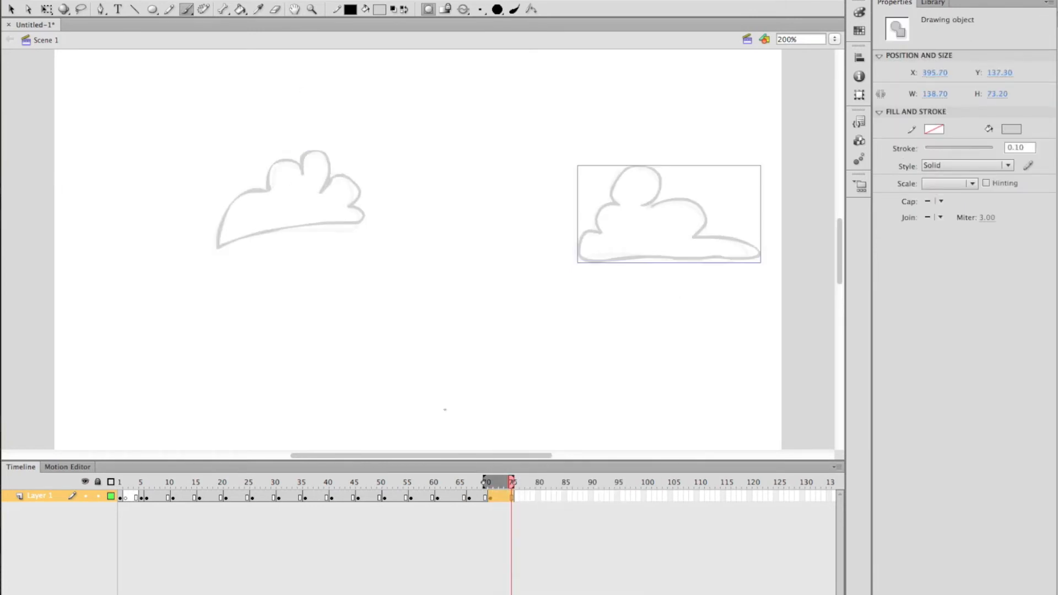
{"action": "right_click", "coordinate": [511, 496]}
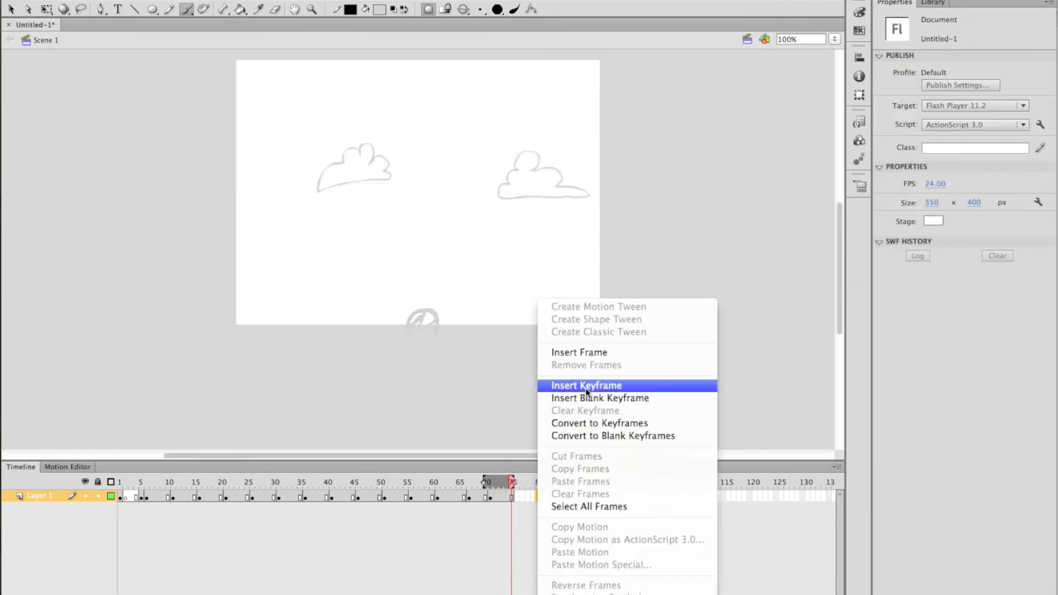
{"action": "left_click", "coordinate": [586, 386]}
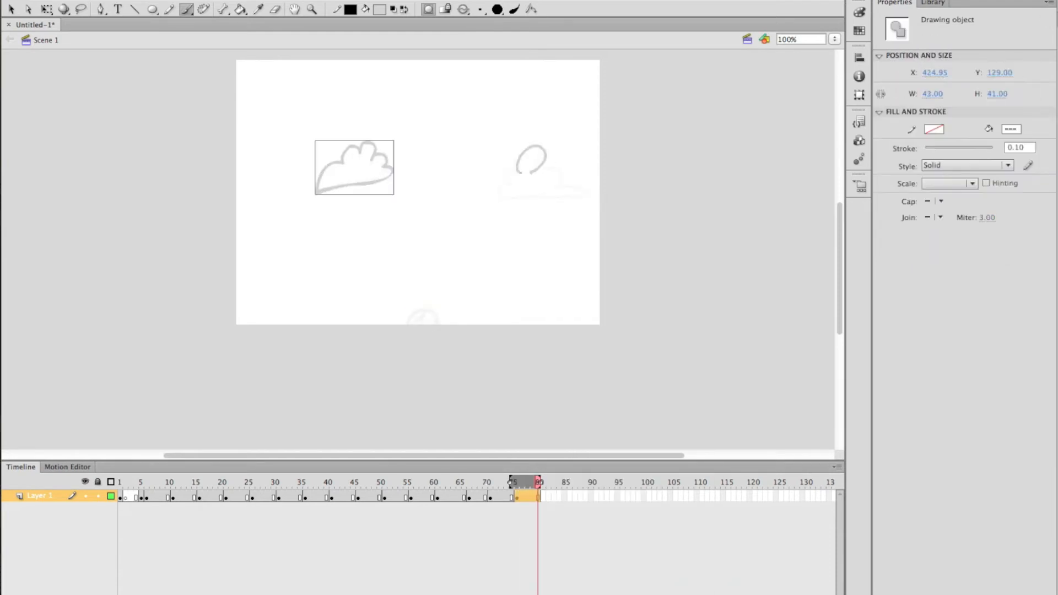
{"action": "left_click", "coordinate": [564, 496]}
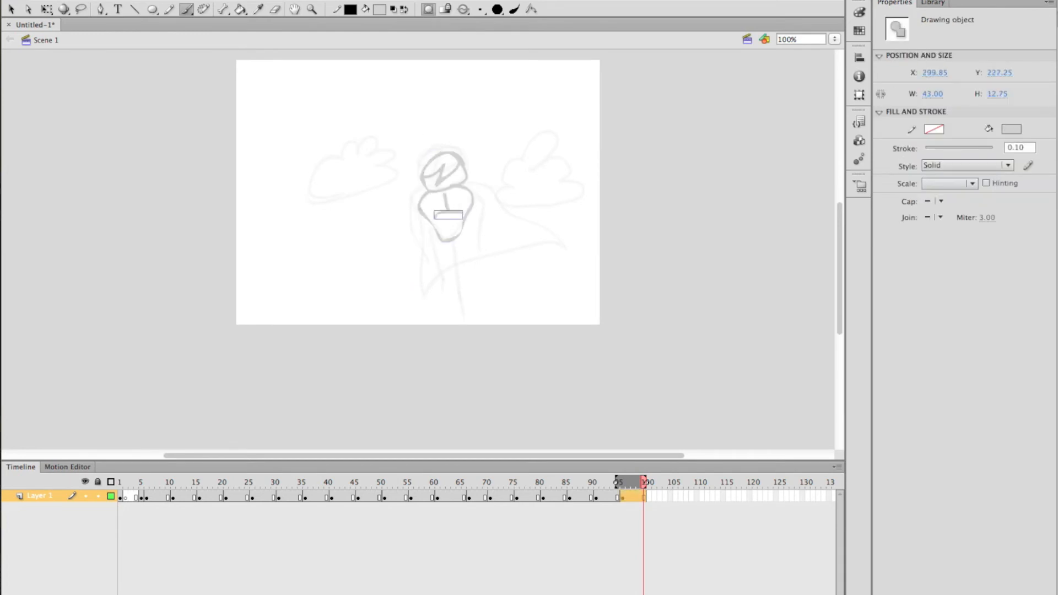
{"action": "left_click", "coordinate": [648, 481]}
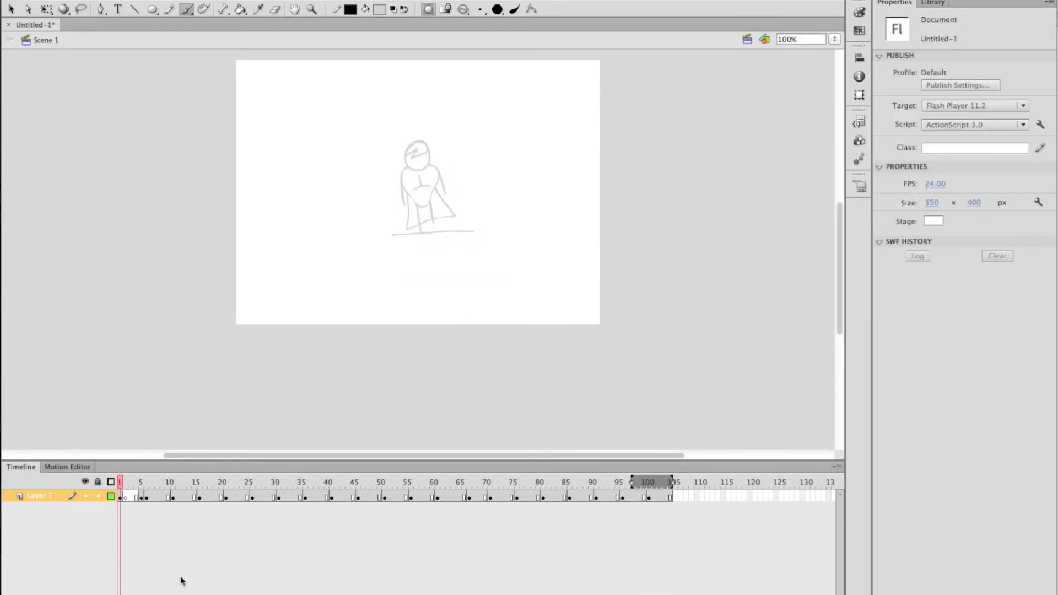
Play the animation from frame 1 through the crouch, liftoff and cloud flight
{"action": "left_click", "coordinate": [237, 482]}
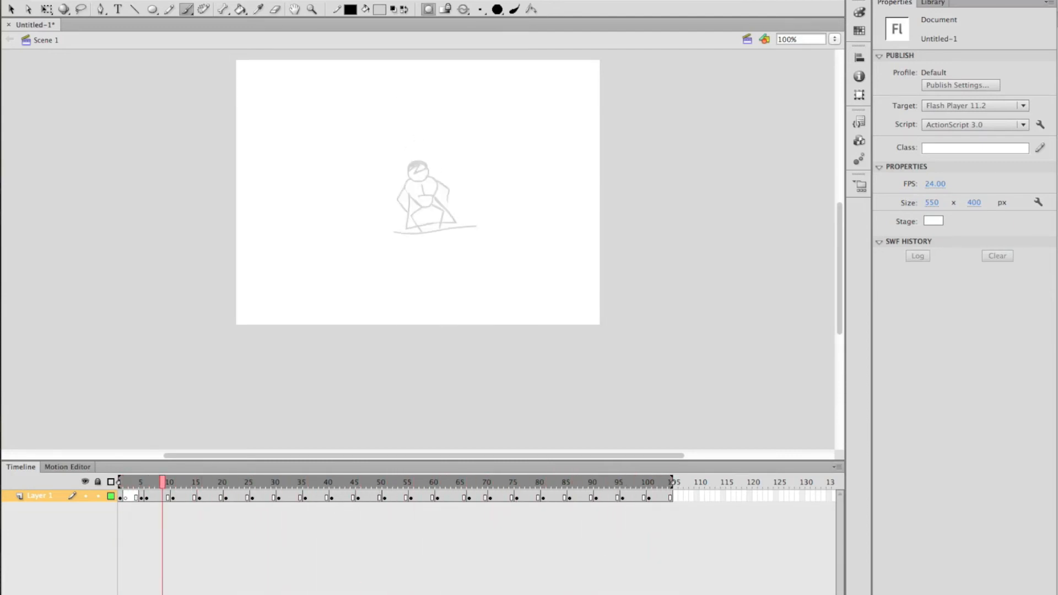
{"action": "left_click", "coordinate": [398, 481]}
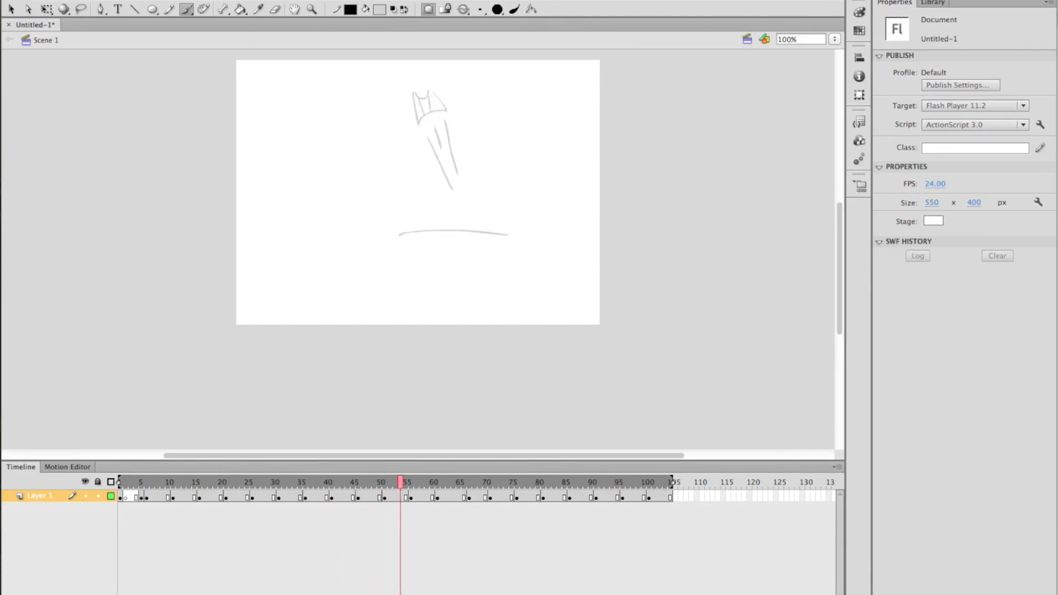
{"action": "left_click", "coordinate": [646, 482]}
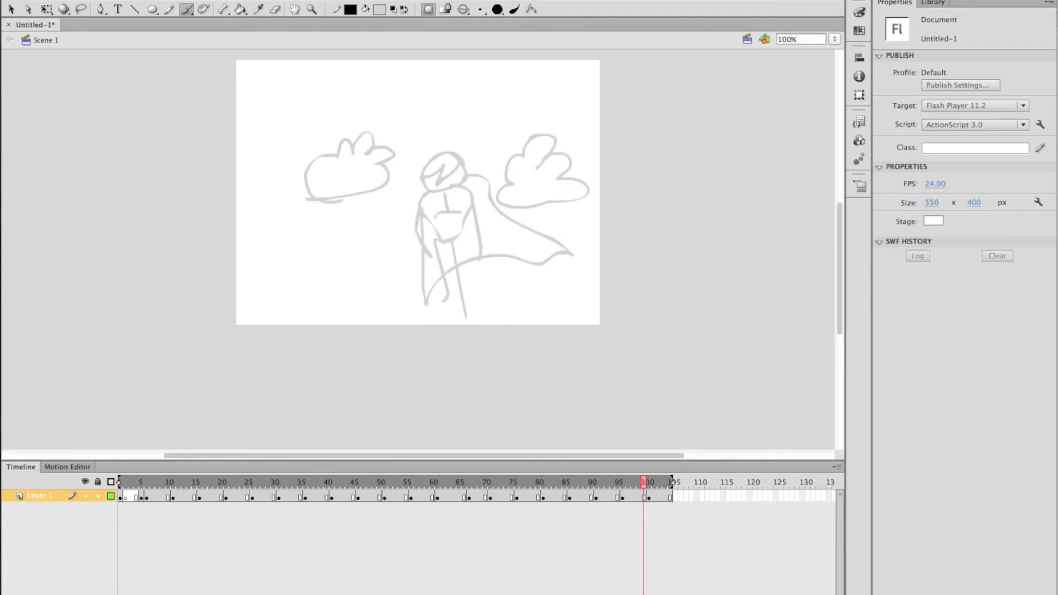